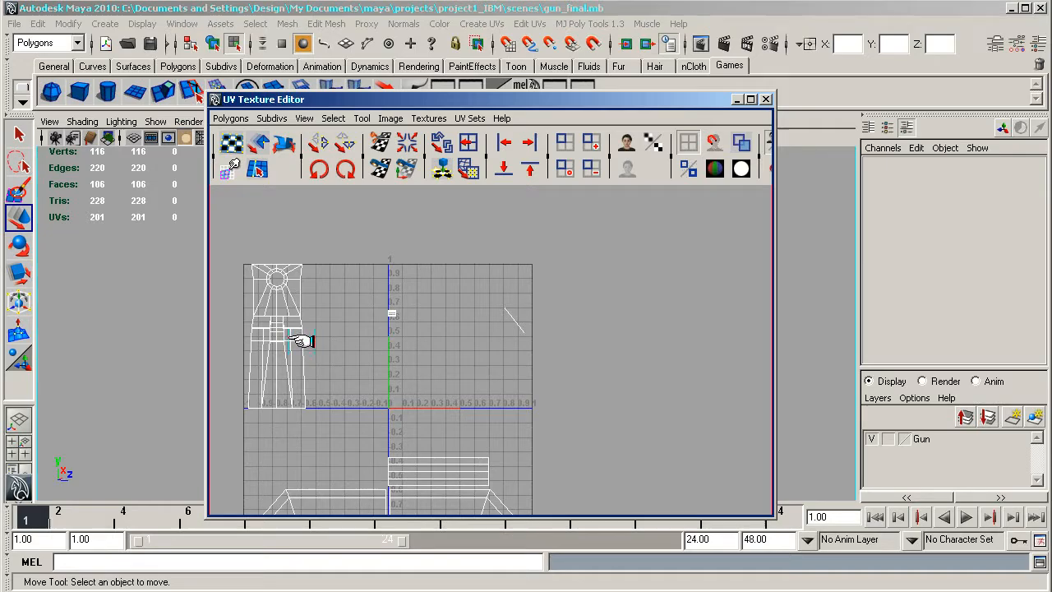
# Move the UV Texture Editor beside the checker-textured gun to review the barrel's UV shell.
pyautogui.click(332, 118)
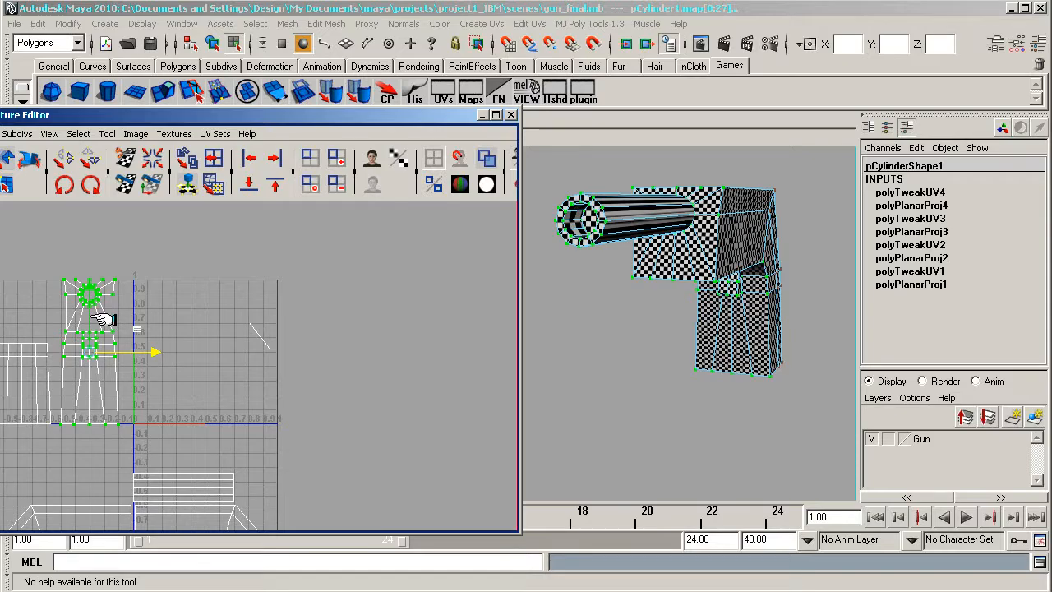
pyautogui.moveTo(196, 343)
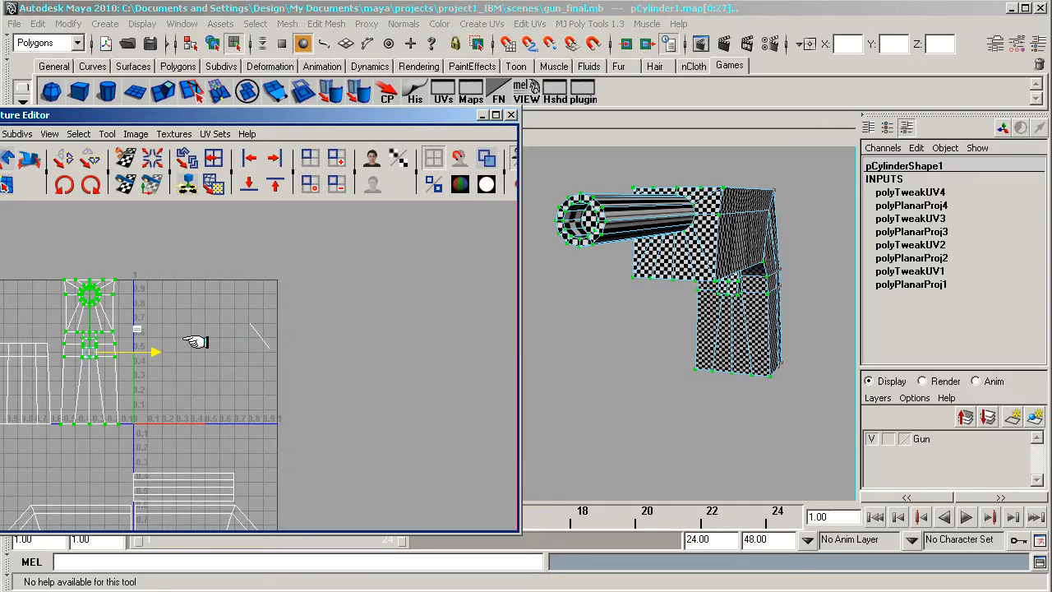
pyautogui.moveTo(168, 339)
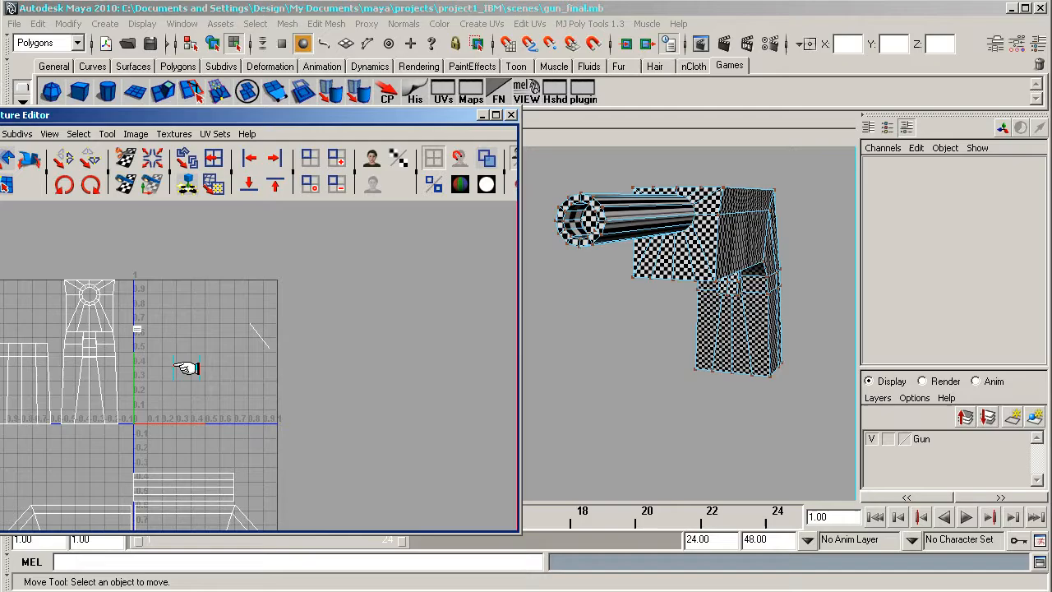
pyautogui.moveTo(111, 325)
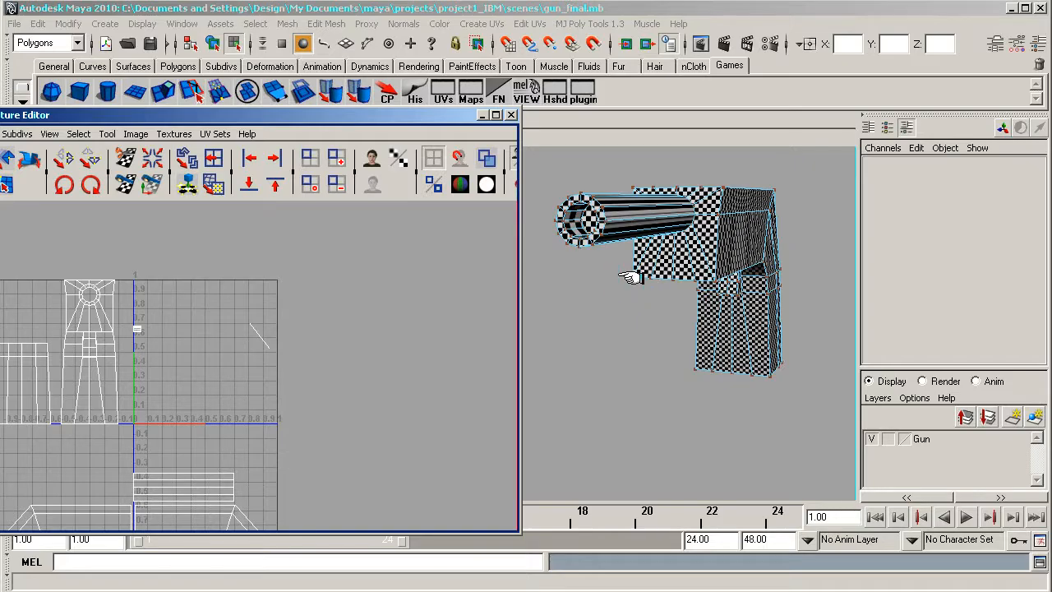
pyautogui.moveTo(721, 278)
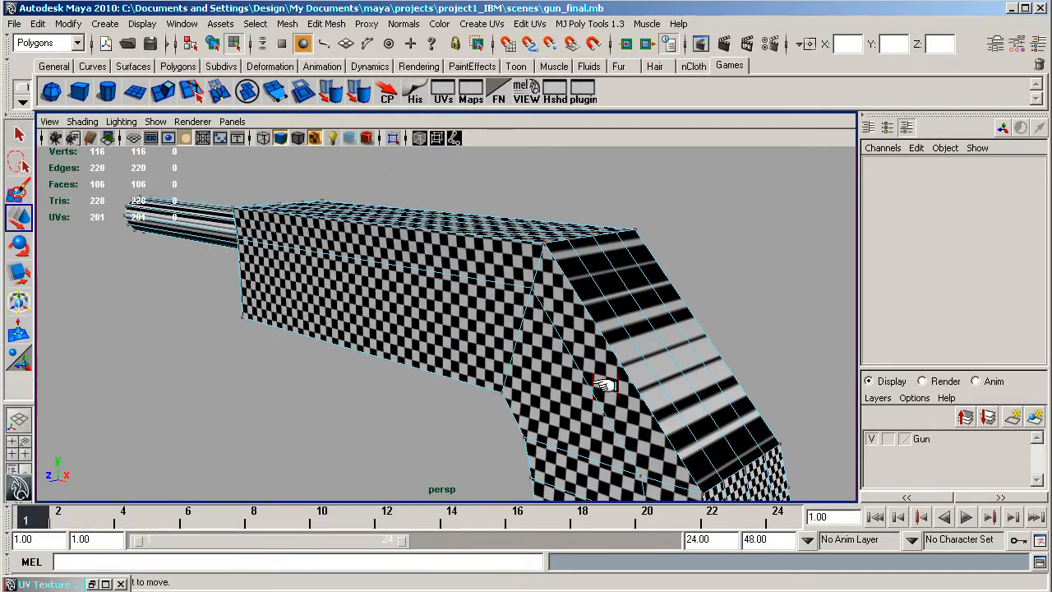
# Select the stretched sloping faces and apply a Planar Mapping projected from the Y axis.
pyautogui.rightClick(606, 386)
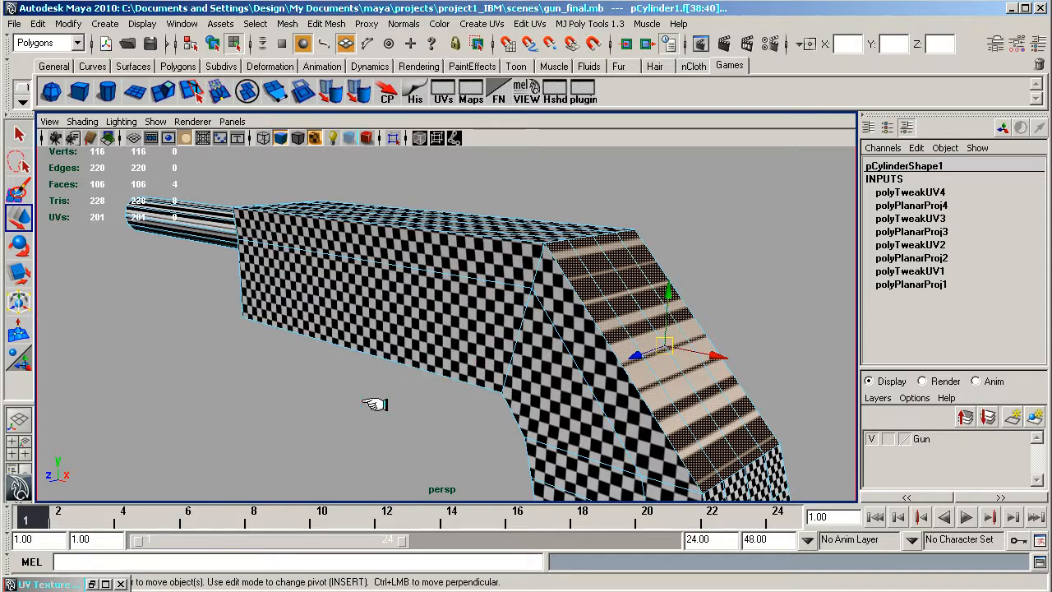
pyautogui.click(525, 325)
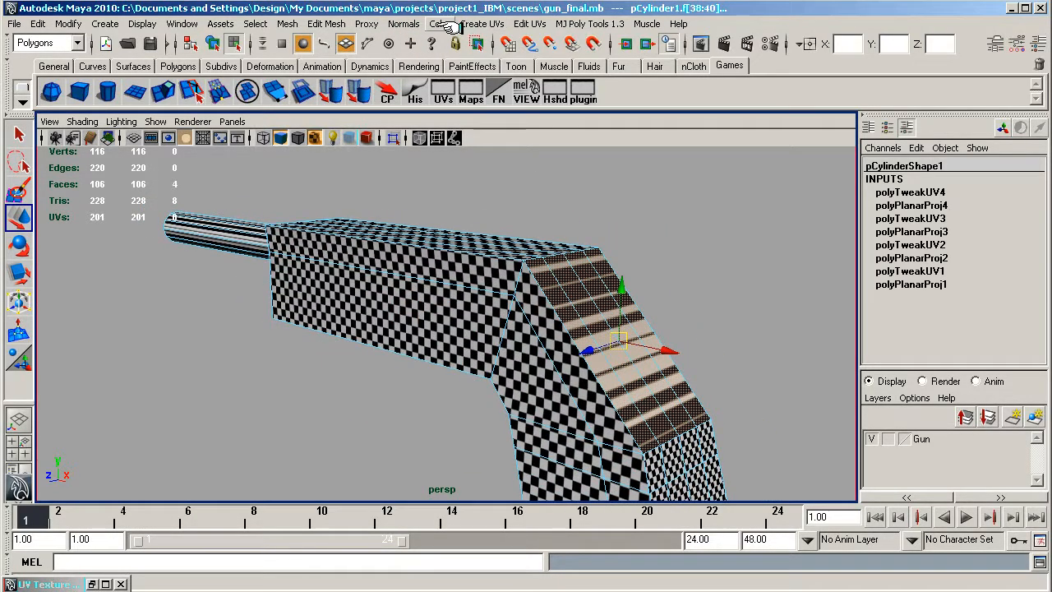
pyautogui.click(450, 23)
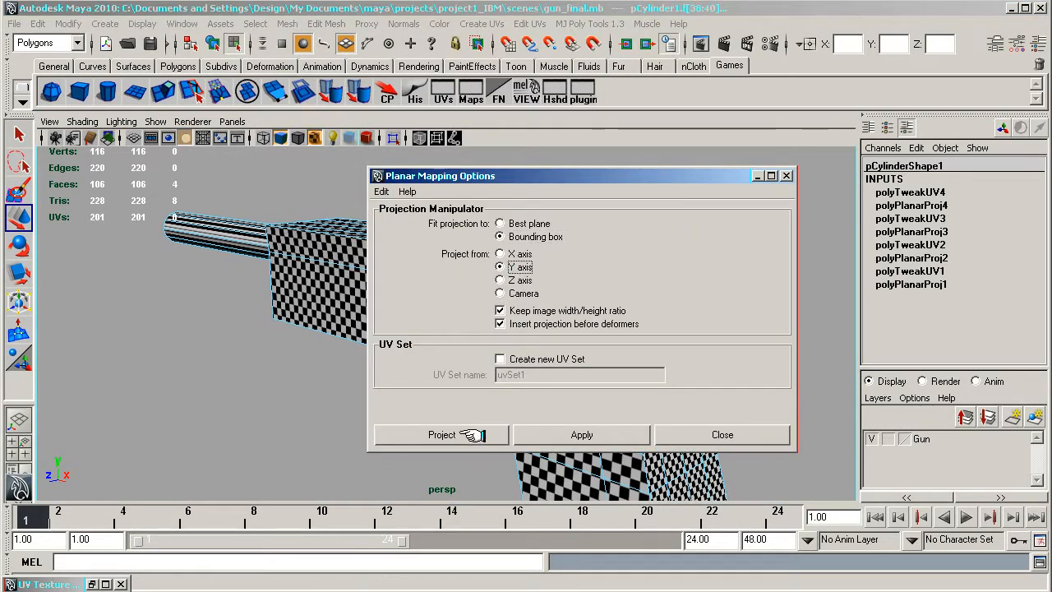
pyautogui.click(440, 434)
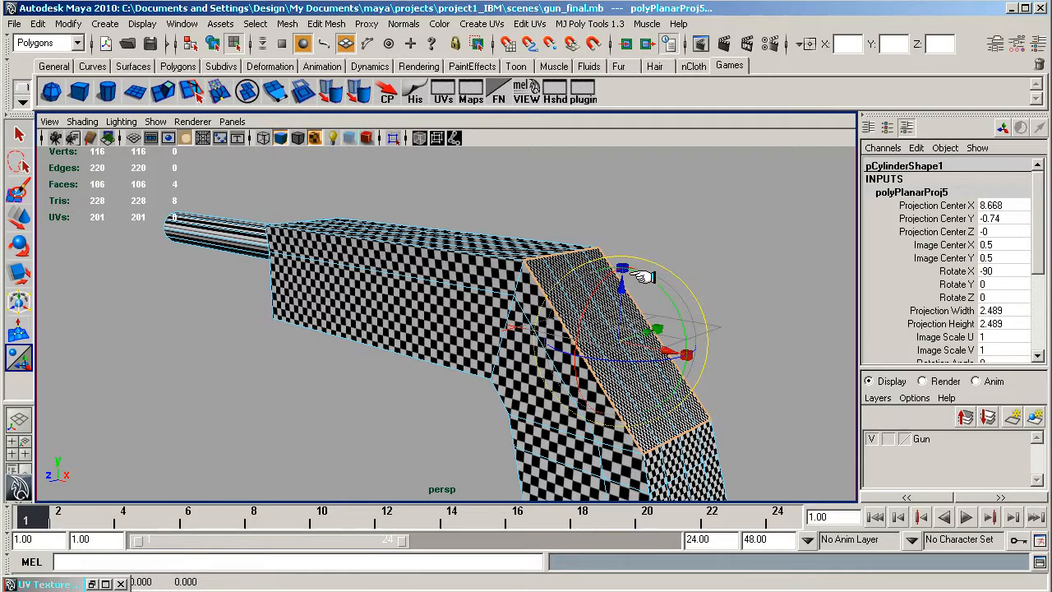
# Rotate the planar projection manipulator to Rotate Z ≈ 47.65 so the checker matches the slope.
pyautogui.moveTo(641, 277); pyautogui.dragTo(584, 321)
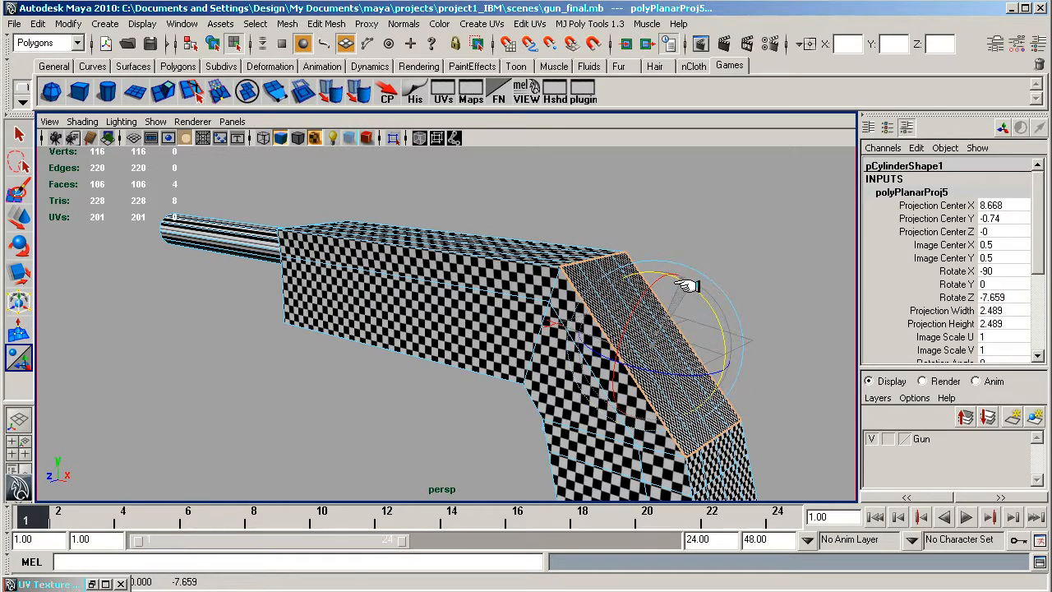
pyautogui.moveTo(687, 286); pyautogui.dragTo(699, 335)
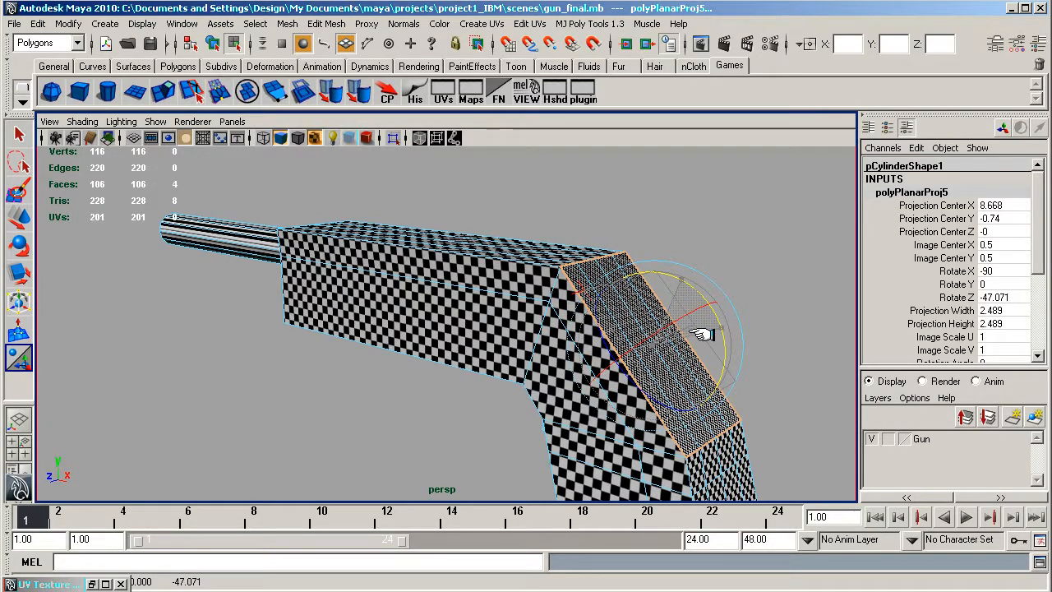
pyautogui.moveTo(698, 335); pyautogui.dragTo(616, 378)
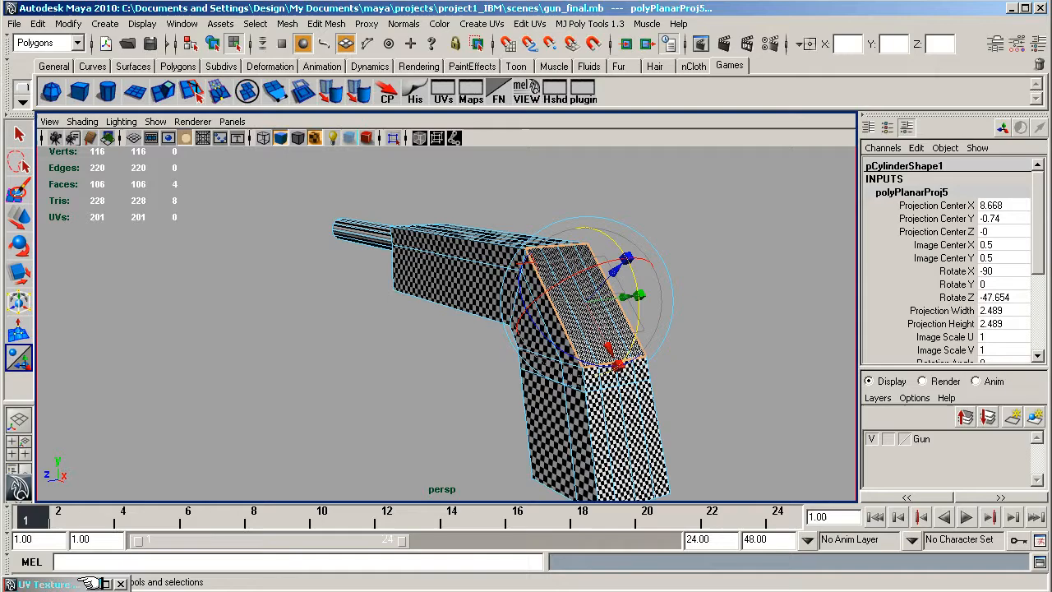
pyautogui.click(30, 578)
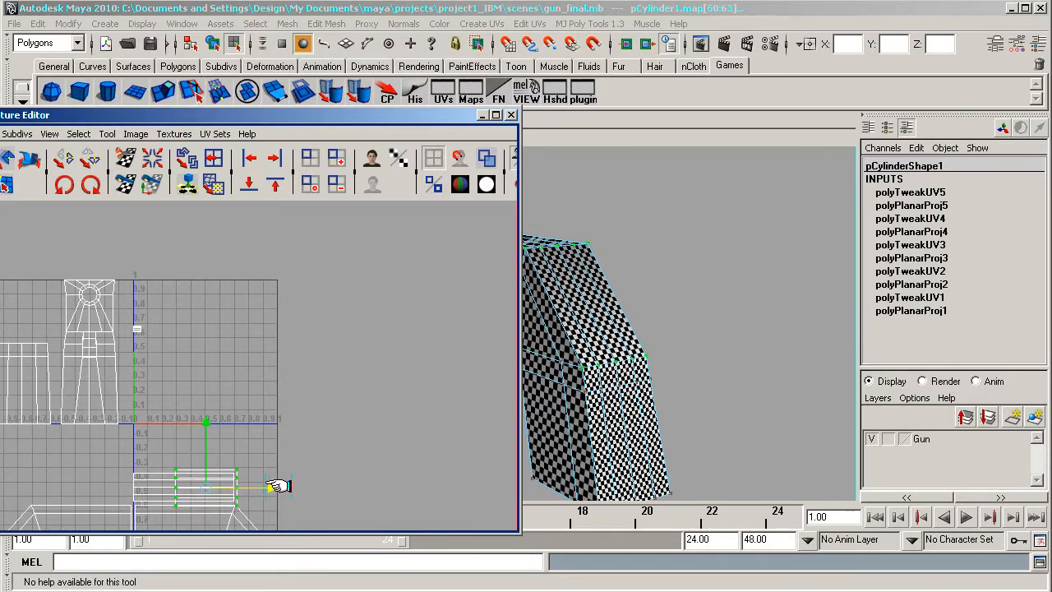
# Drag the sloping-faces UV shell to the lower left and select the whole shell via Select Shell.
pyautogui.moveTo(280, 485); pyautogui.dragTo(151, 484)
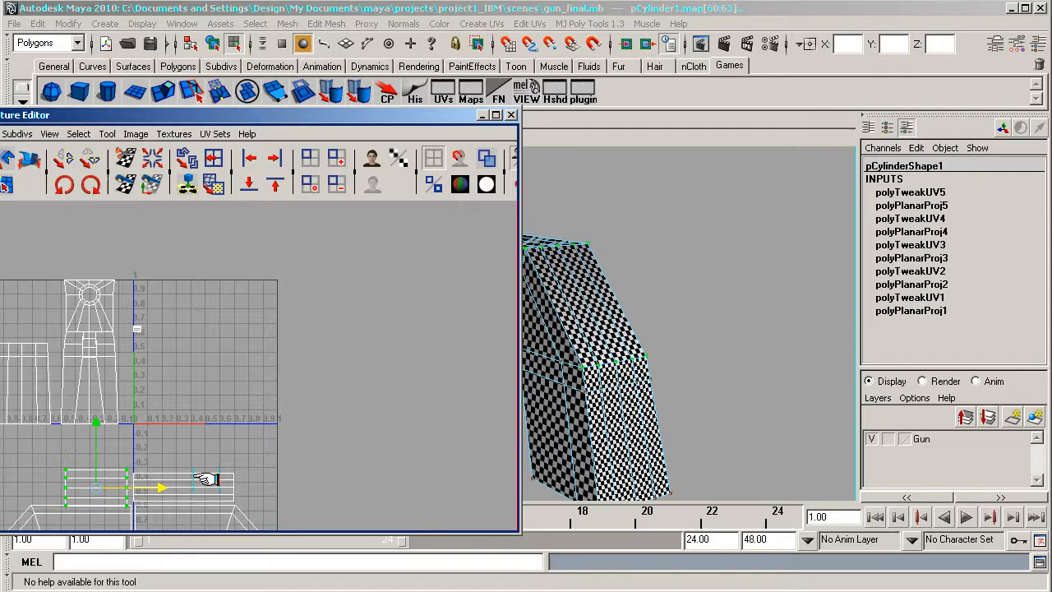
pyautogui.moveTo(161, 486); pyautogui.dragTo(213, 486)
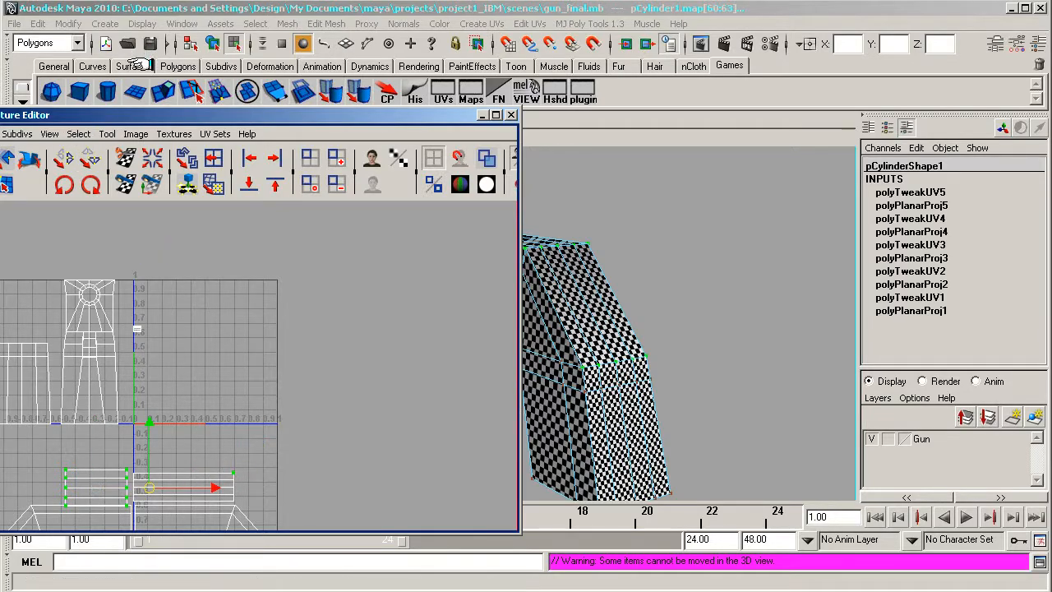
pyautogui.click(79, 134)
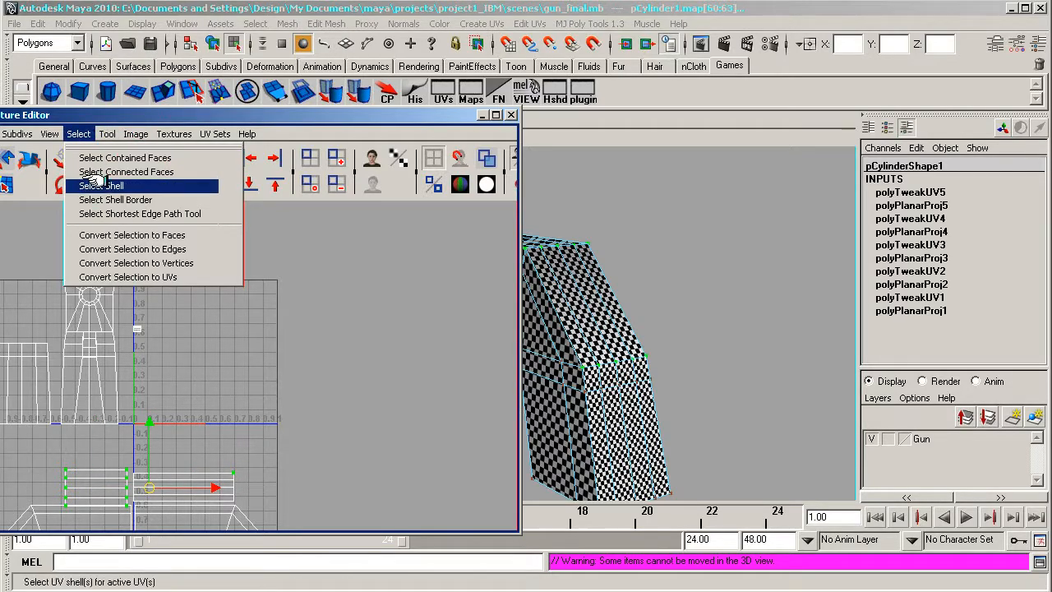
pyautogui.click(100, 184)
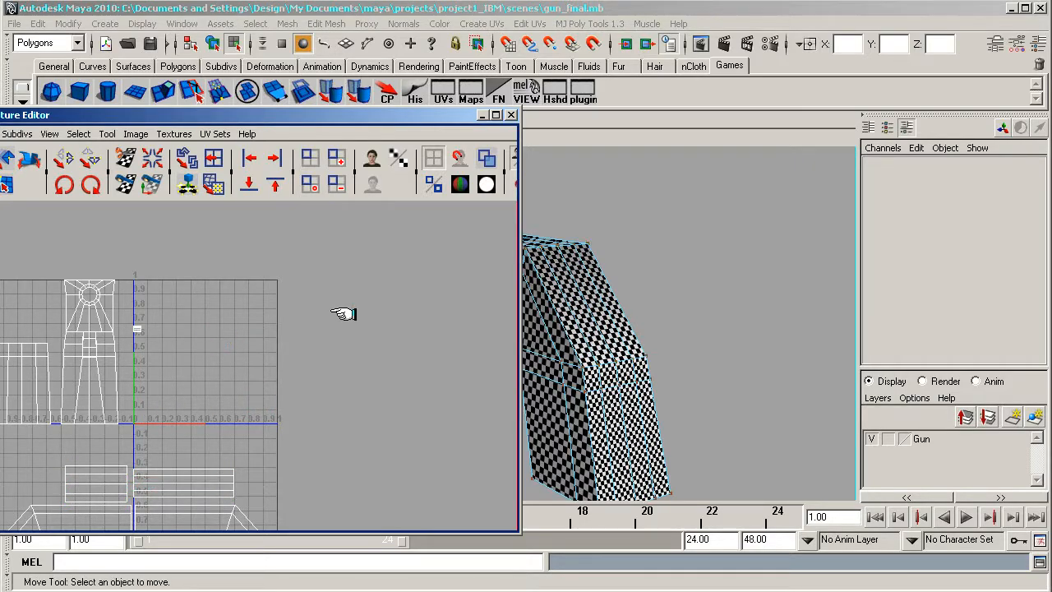
pyautogui.moveTo(633, 329)
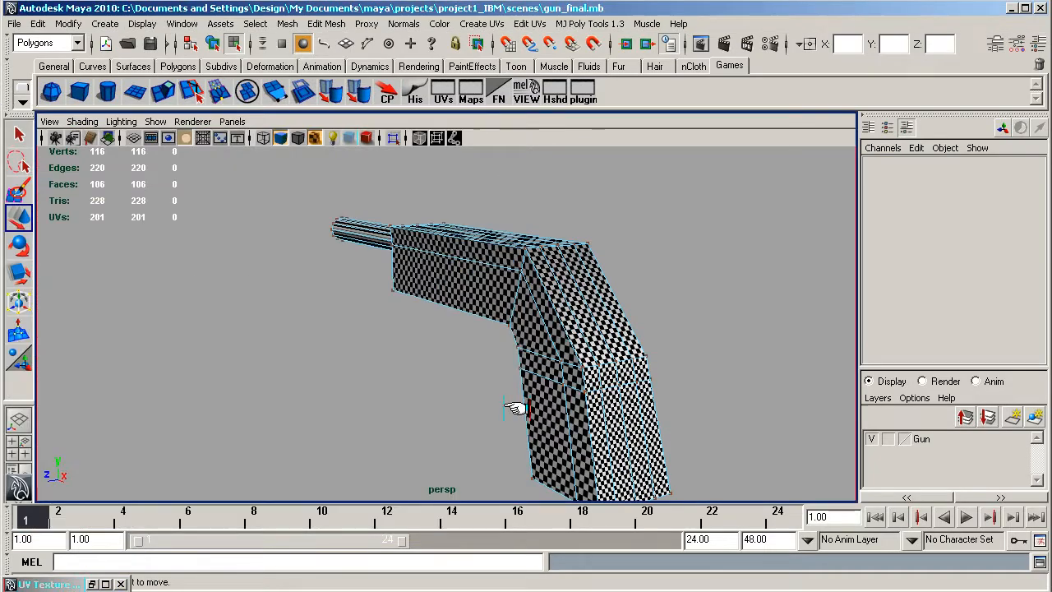
pyautogui.moveTo(513, 407); pyautogui.dragTo(539, 304)
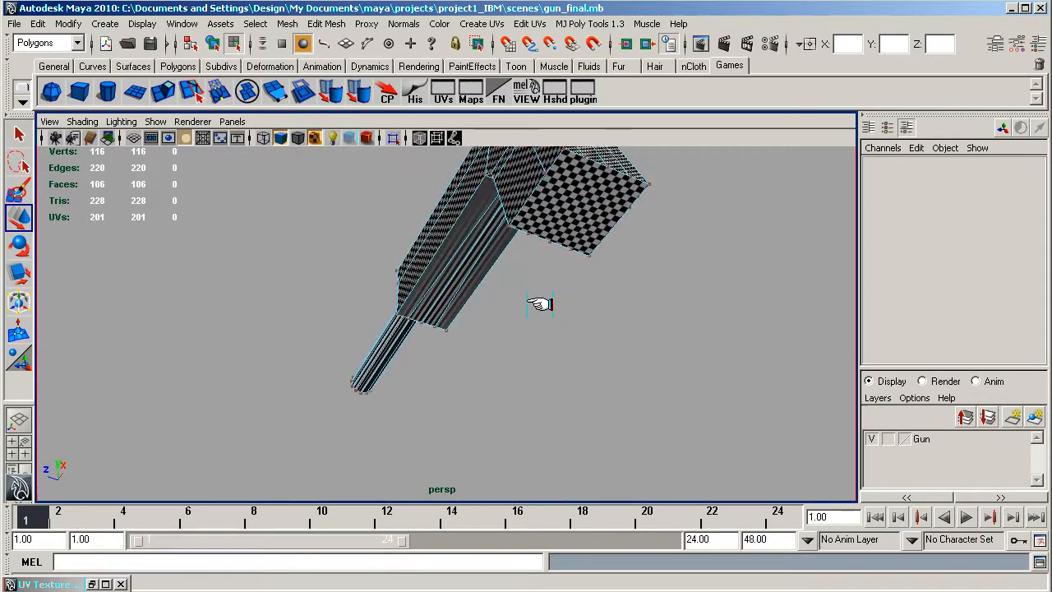
pyautogui.moveTo(539, 304); pyautogui.dragTo(699, 241)
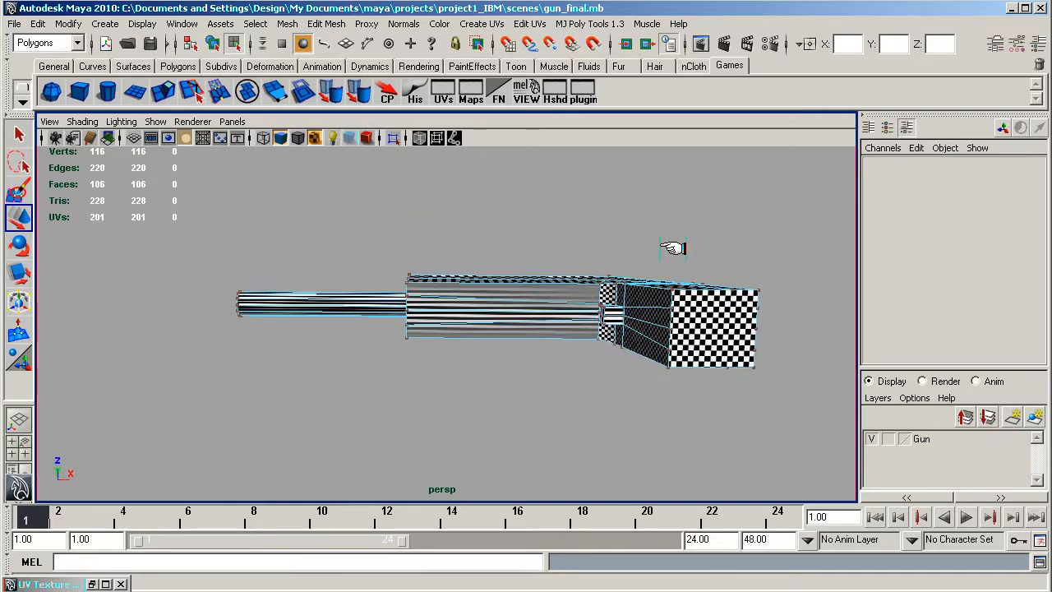
pyautogui.moveTo(673, 248); pyautogui.dragTo(672, 288)
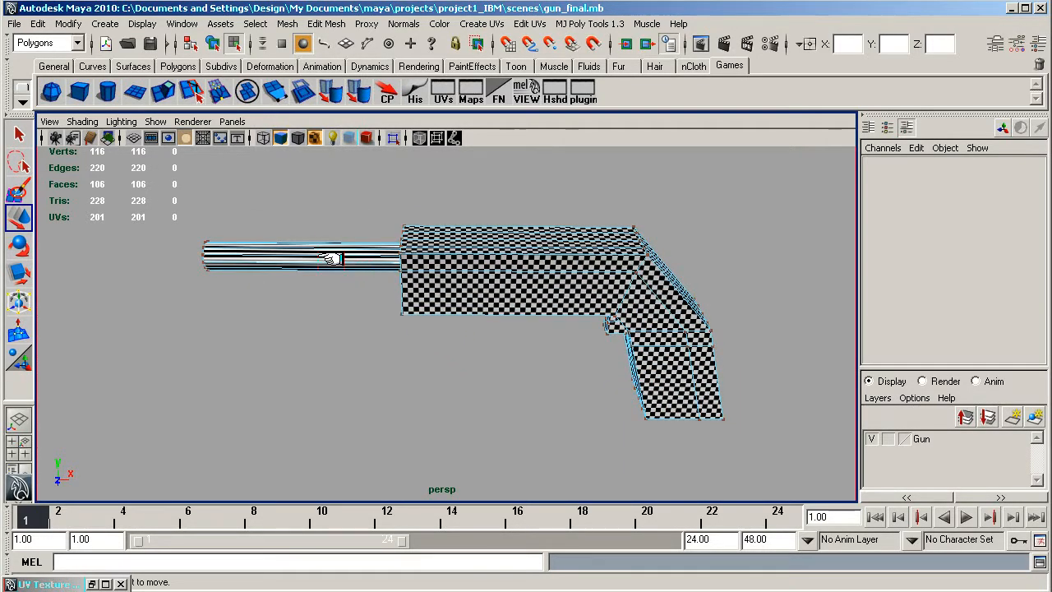
pyautogui.rightClick(325, 260)
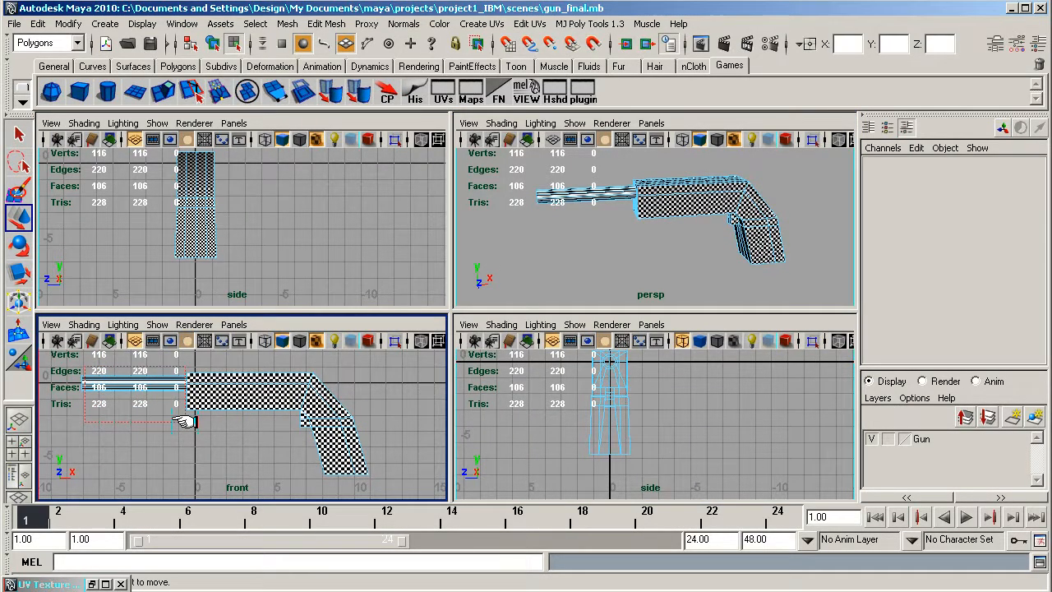
# Apply Cylindrical Mapping to the gun barrel in the enlarged perspective view.
pyautogui.click(649, 228)
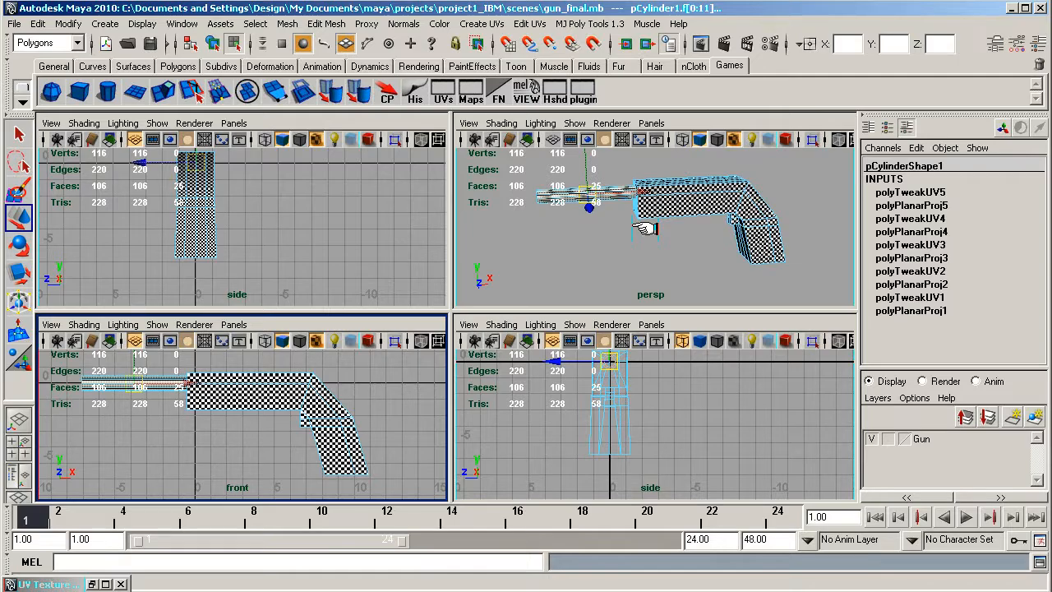
pyautogui.press('space')
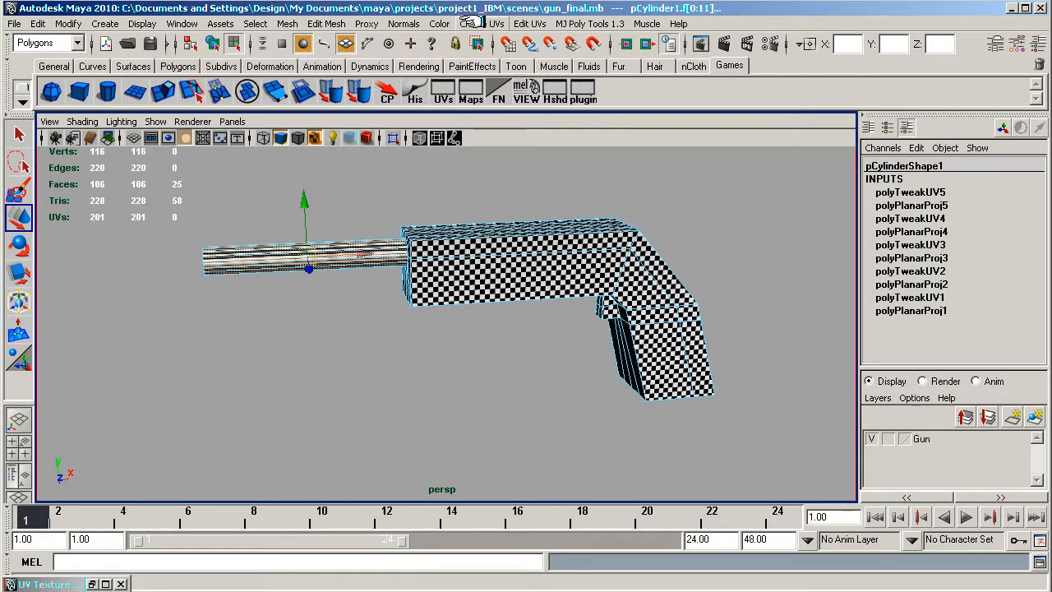
pyautogui.click(472, 25)
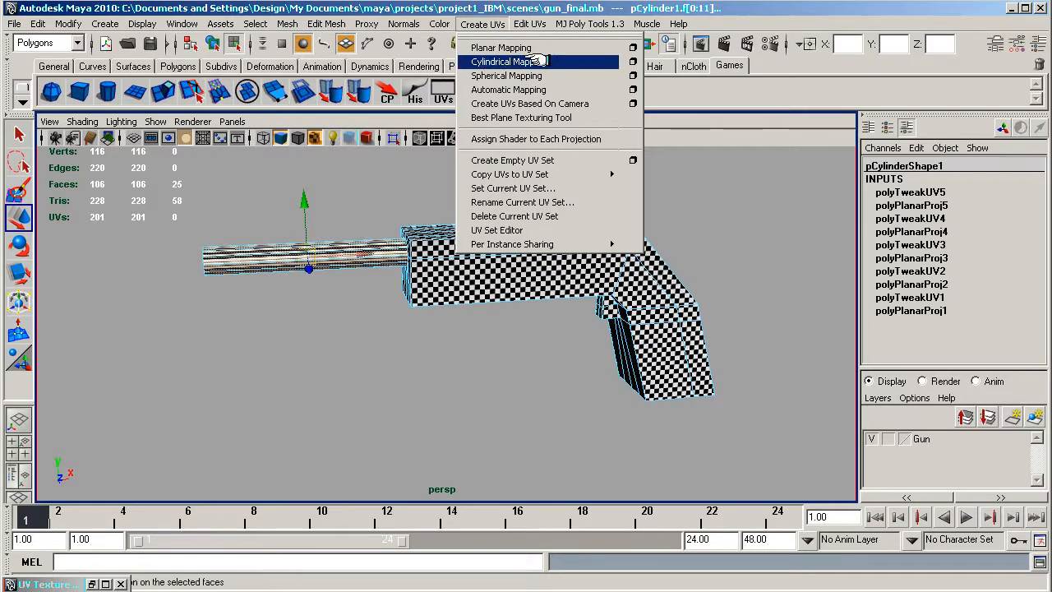
pyautogui.click(509, 63)
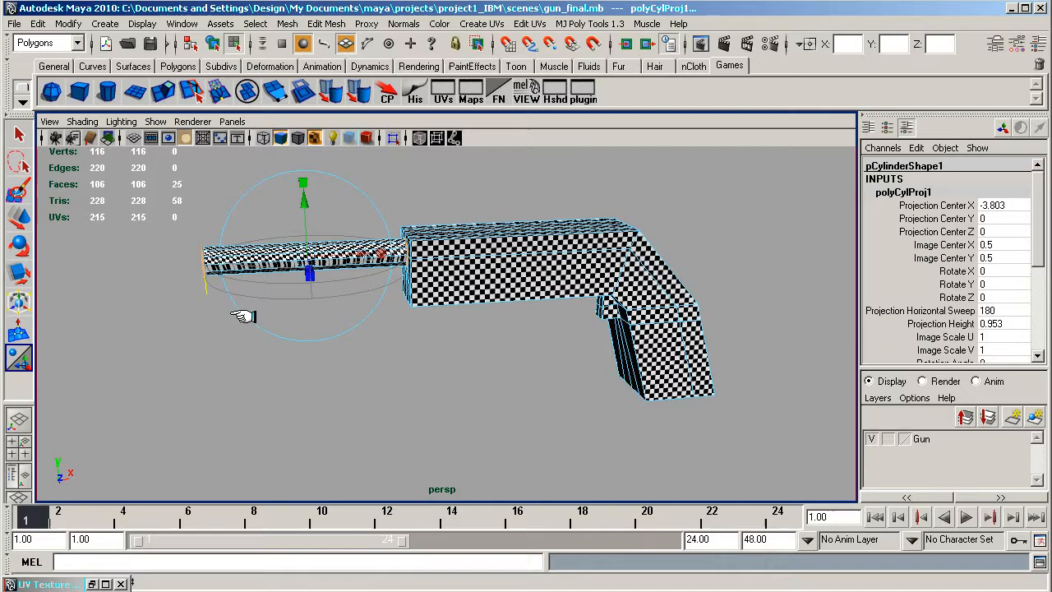
pyautogui.moveTo(263, 181)
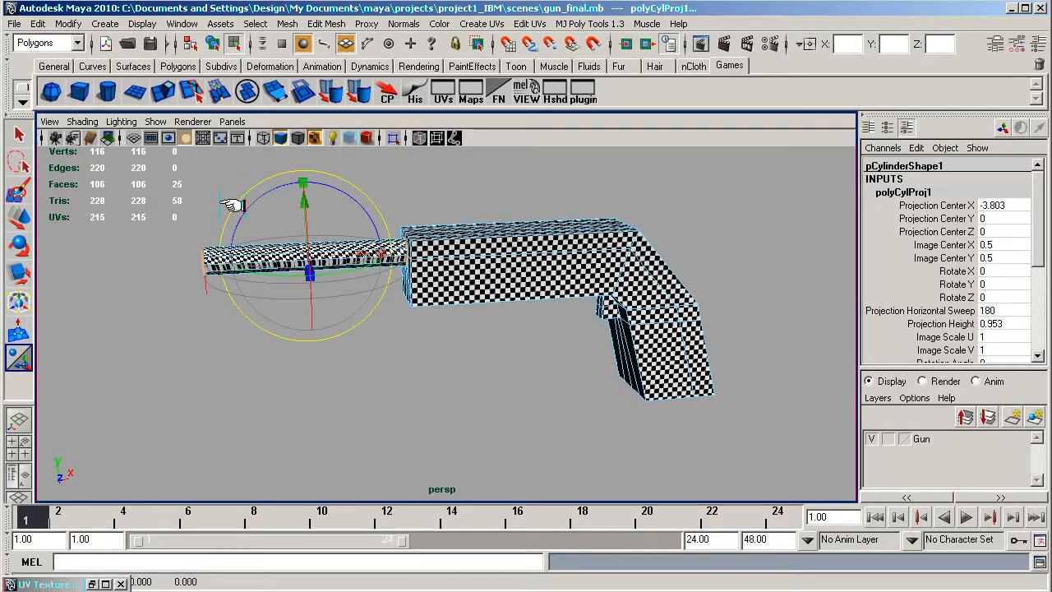
# Rotate the polyCylProj manipulator so the cylindrical projection lines up with the barrel.
pyautogui.moveTo(233, 206); pyautogui.dragTo(311, 179)
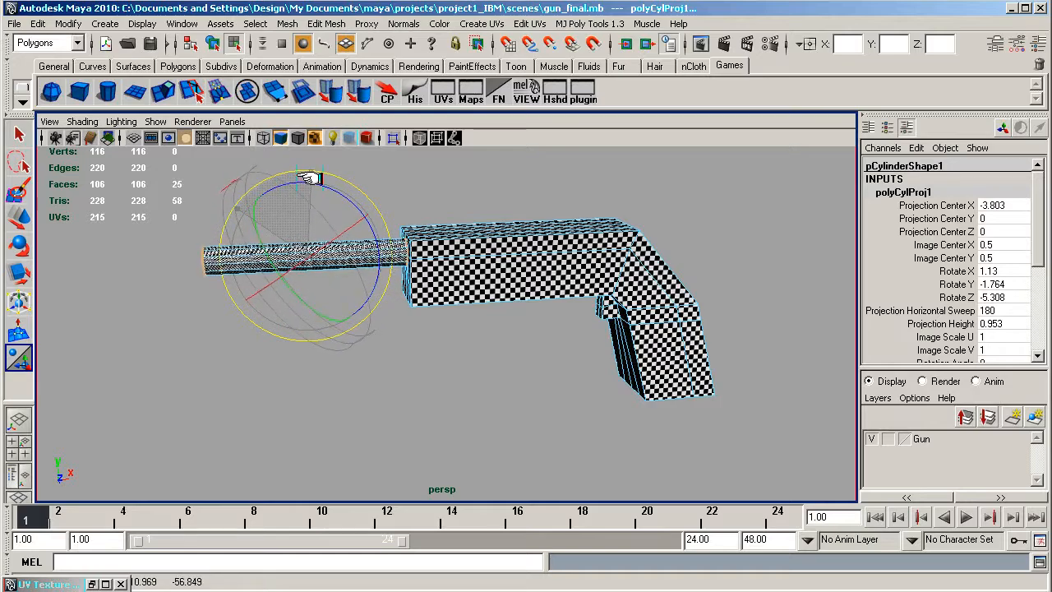
pyautogui.moveTo(311, 178); pyautogui.dragTo(328, 189)
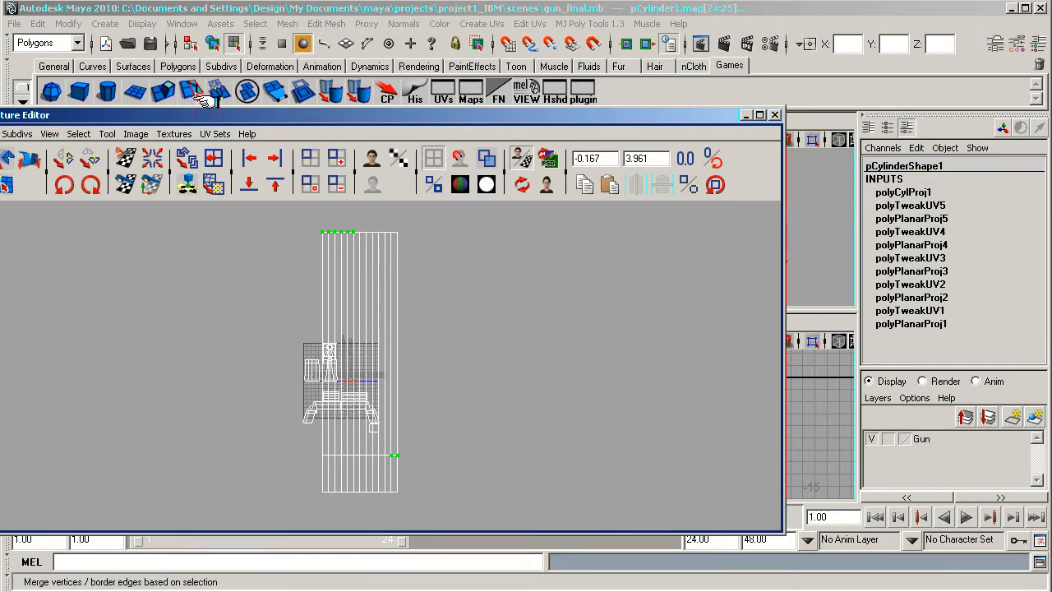
# Select the barrel's whole UV shell and scale it down.
pyautogui.click(79, 133)
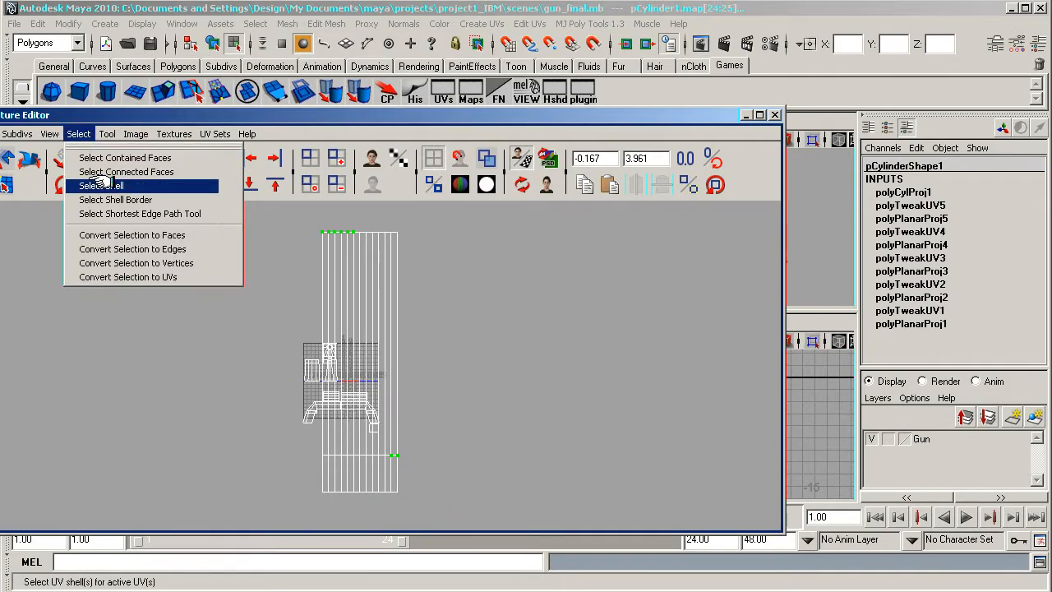
pyautogui.click(100, 184)
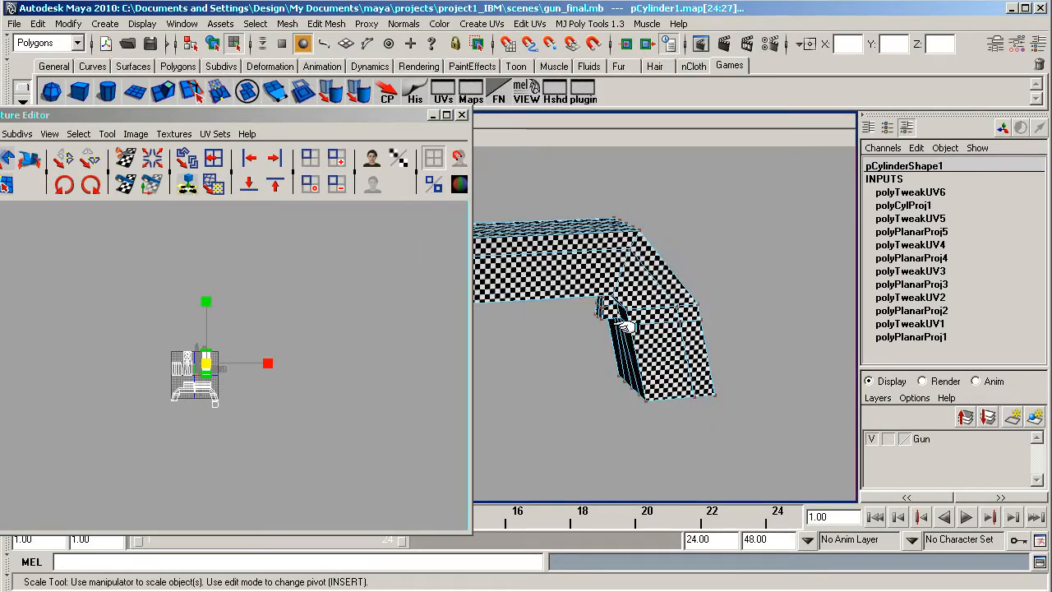
pyautogui.moveTo(608, 320); pyautogui.dragTo(526, 329)
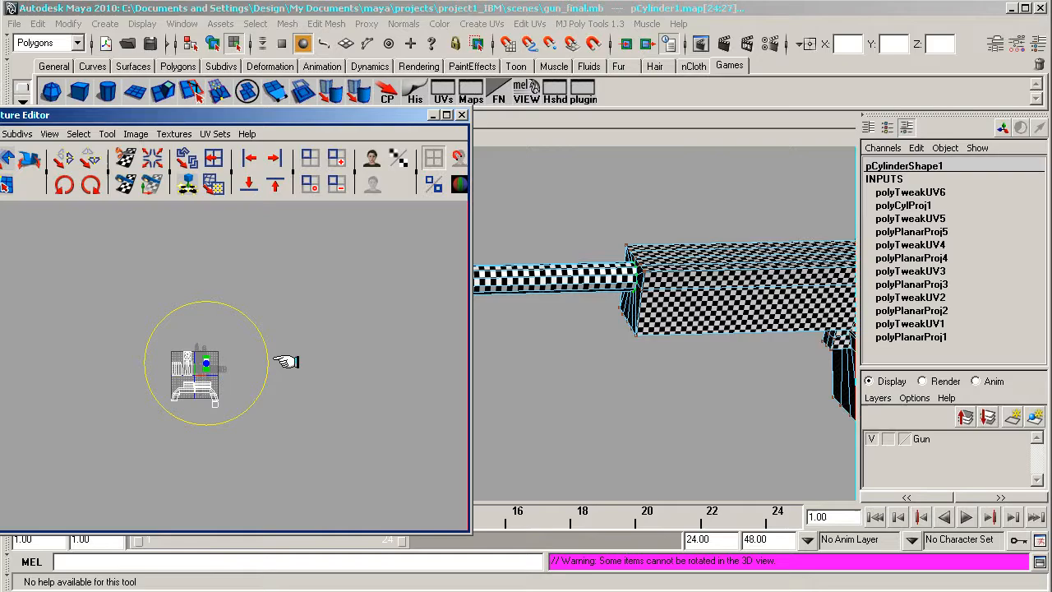
pyautogui.moveTo(65, 244)
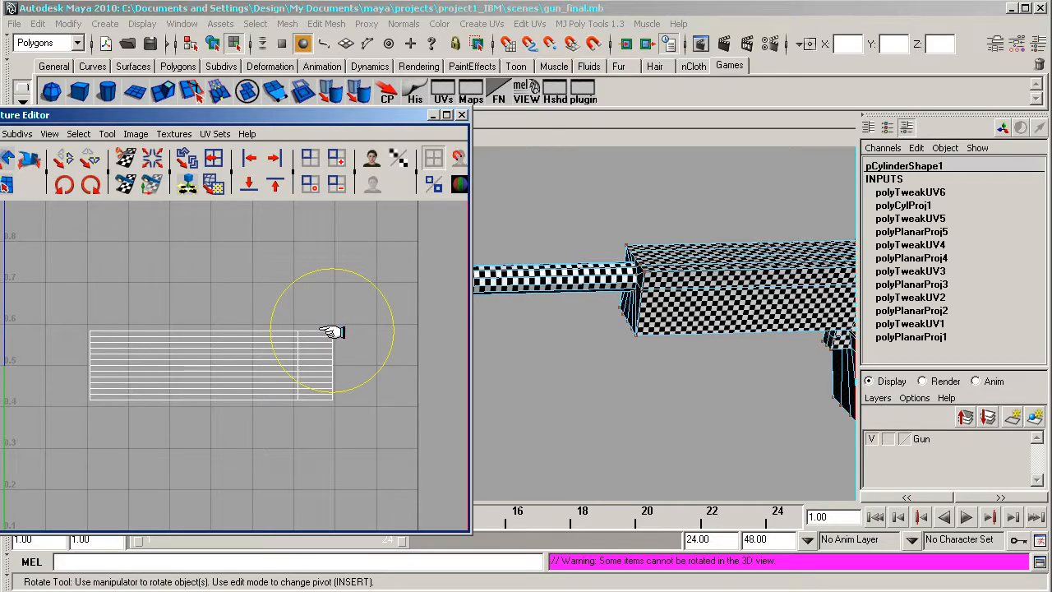
# Rotate the barrel strip horizontal and move the smaller shell below it.
pyautogui.click(332, 330)
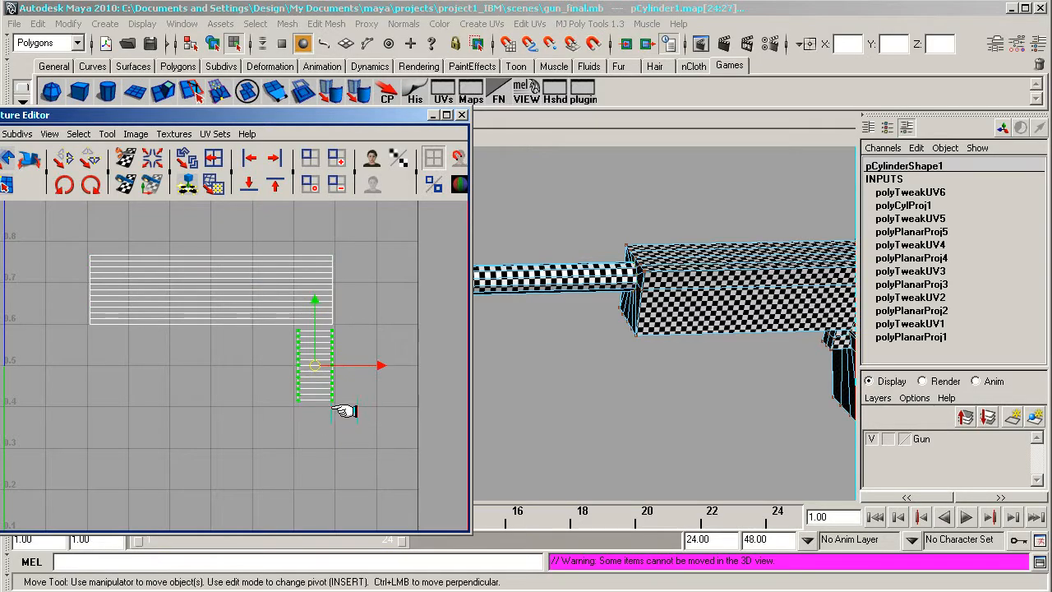
pyautogui.moveTo(316, 365); pyautogui.dragTo(358, 288)
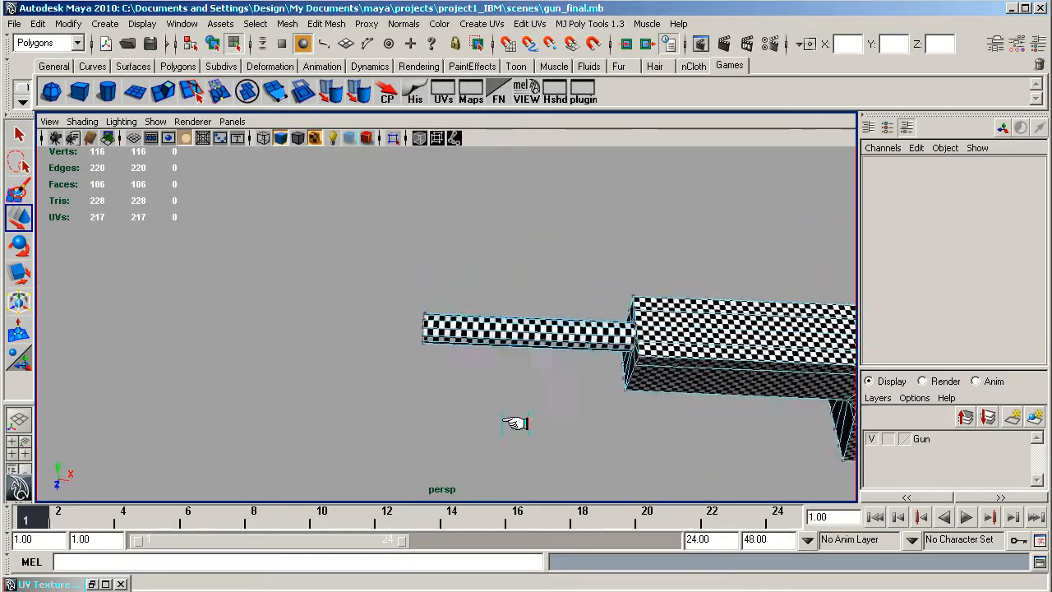
# Select the gun body's top faces and apply a Planar Mapping projected from the Y axis.
pyautogui.moveTo(516, 424); pyautogui.dragTo(668, 309)
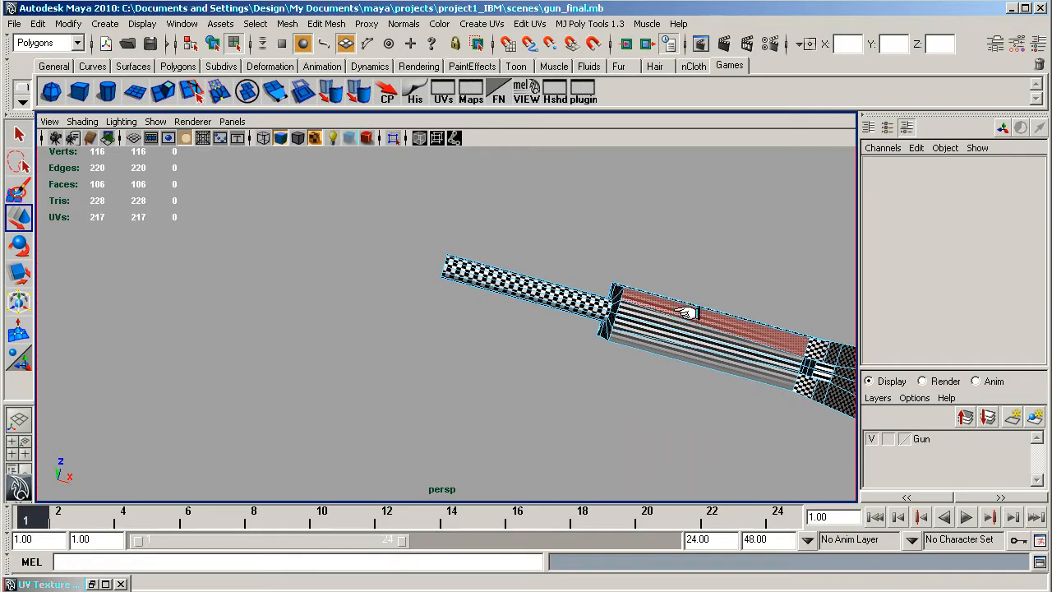
pyautogui.click(687, 345)
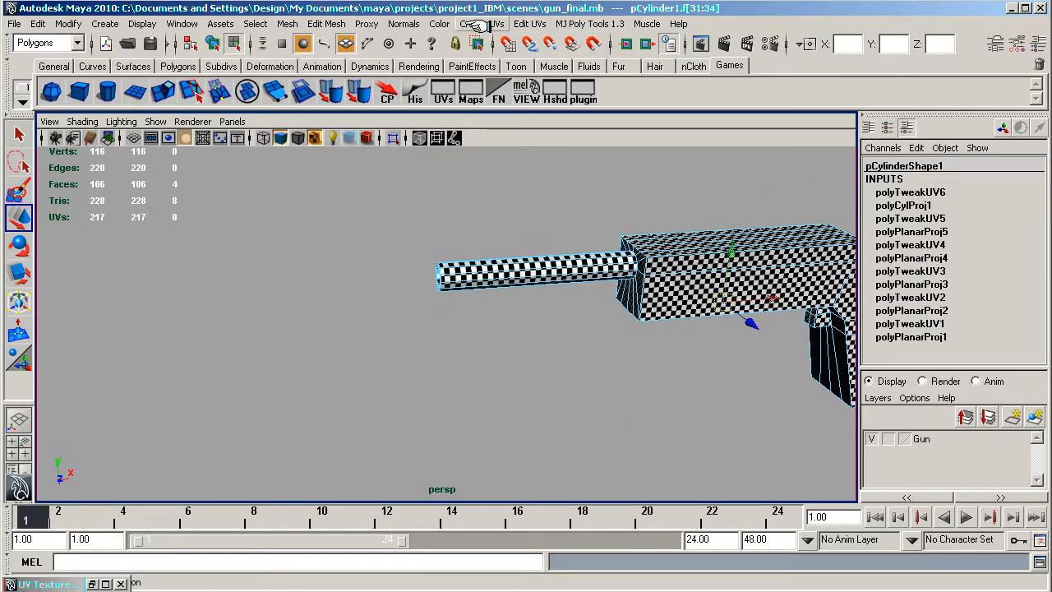
pyautogui.click(483, 23)
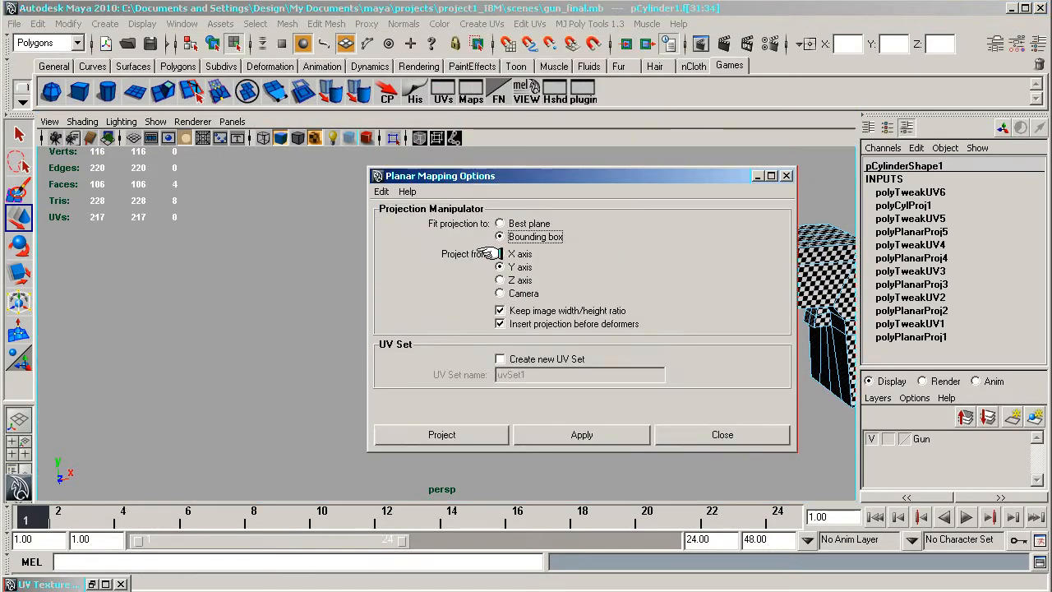
pyautogui.click(441, 434)
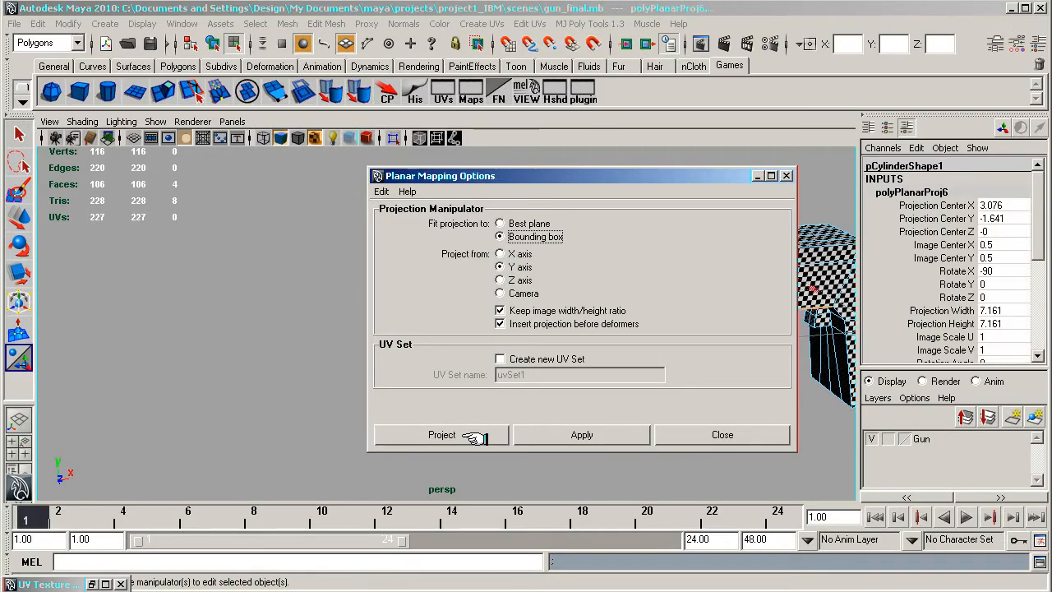
pyautogui.click(440, 434)
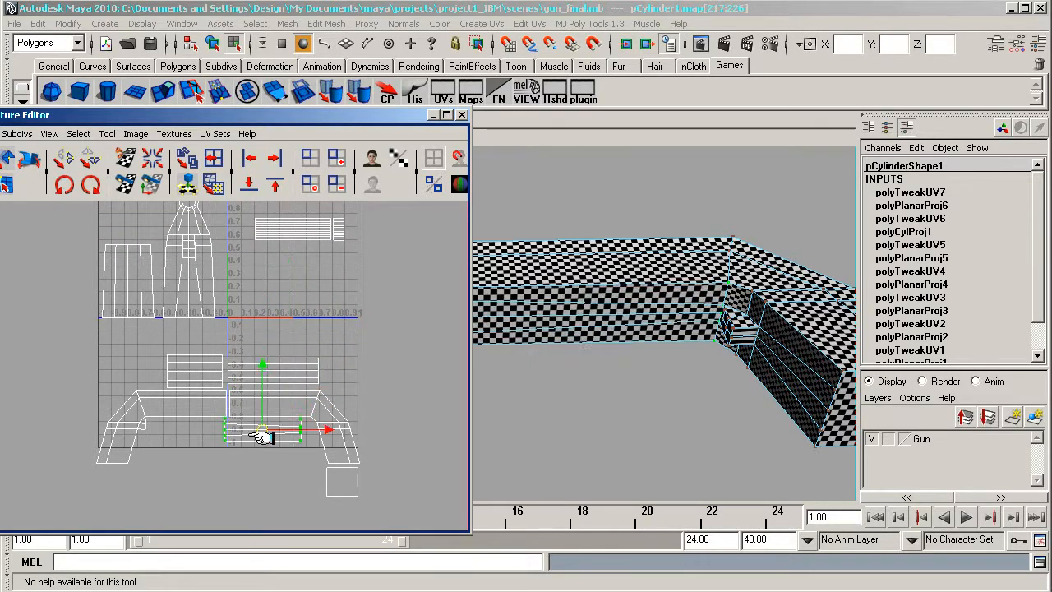
# Move the selected shell along the bottom row of the UV grid.
pyautogui.moveTo(260, 431); pyautogui.dragTo(271, 430)
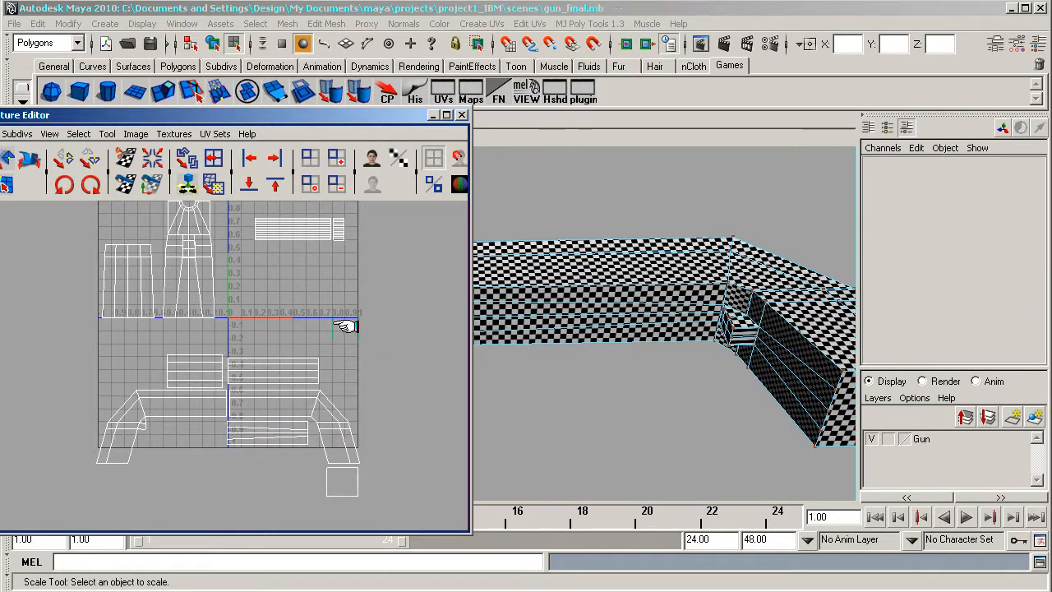
pyautogui.moveTo(667, 385)
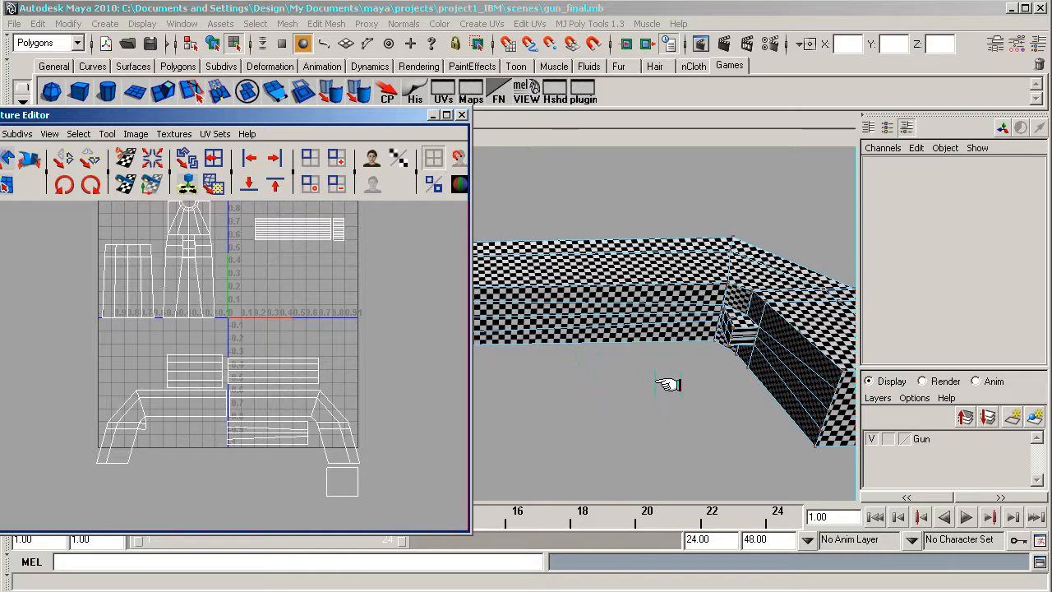
pyautogui.rightClick(743, 329)
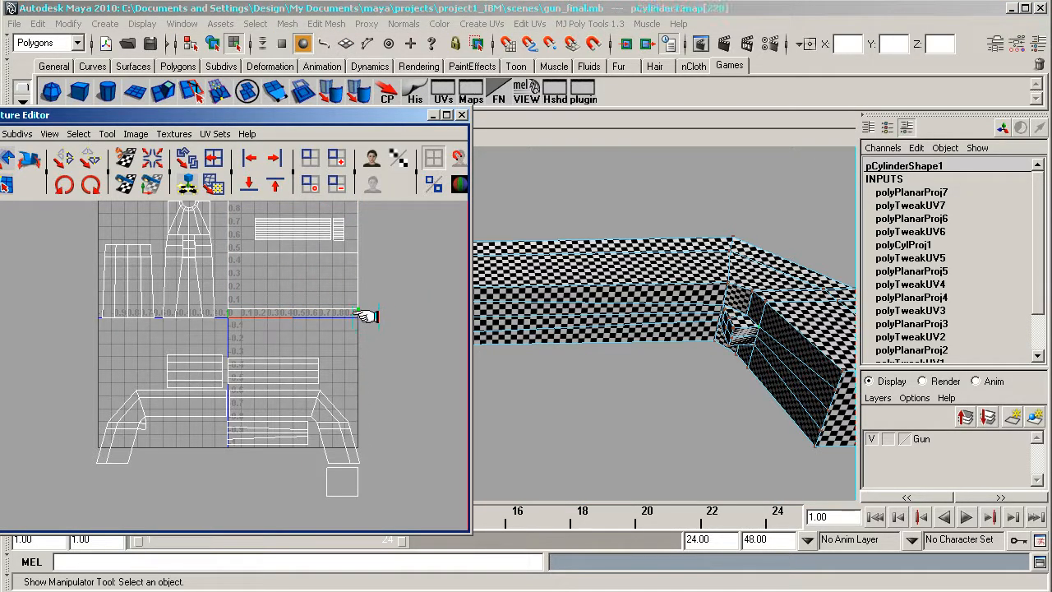
pyautogui.click(79, 133)
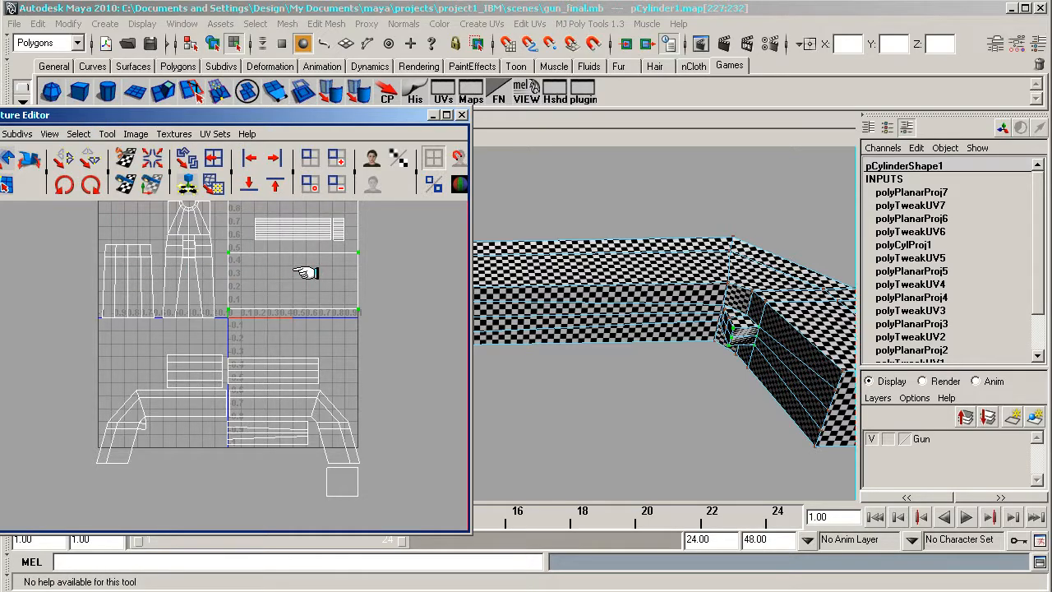
# Move the shell near the top strip down onto the horizontal grid line.
pyautogui.click(295, 253)
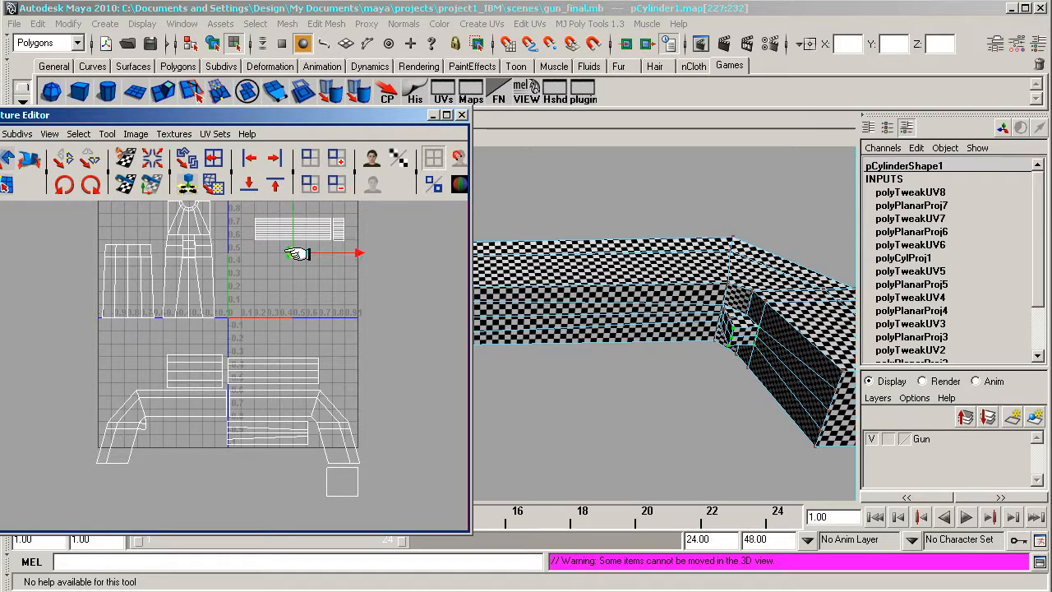
pyautogui.moveTo(299, 253); pyautogui.dragTo(293, 326)
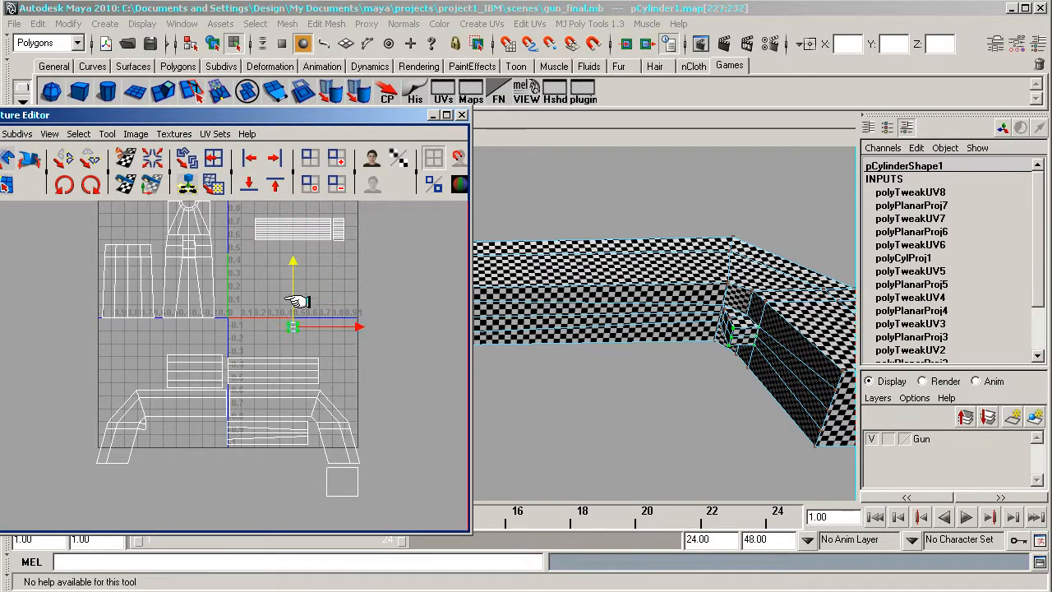
pyautogui.moveTo(292, 327); pyautogui.dragTo(292, 434)
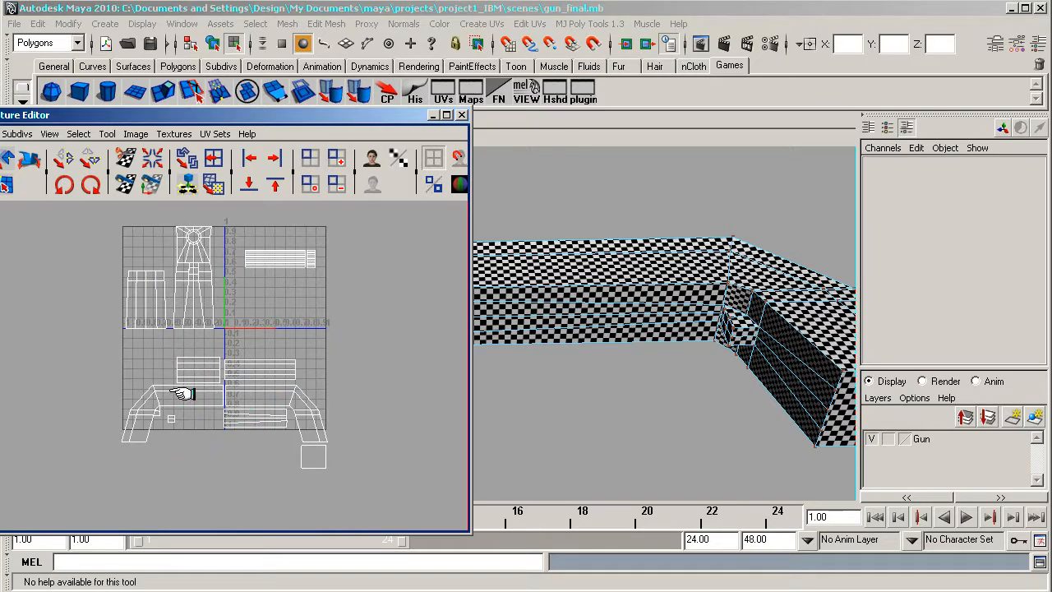
pyautogui.moveTo(388, 378)
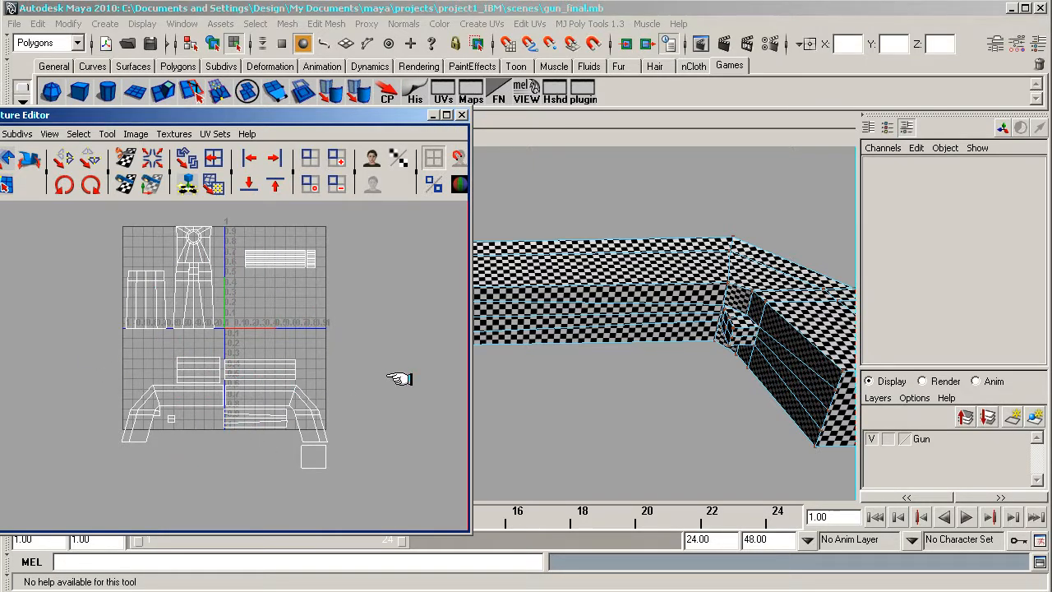
pyautogui.moveTo(230, 328)
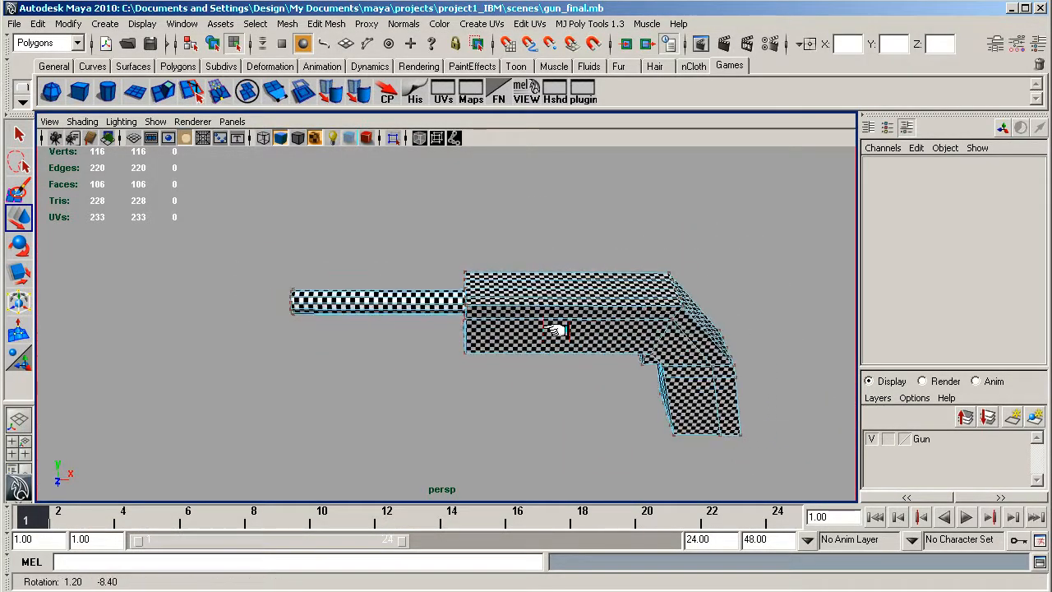
# Orbit around the gun to check the checker texture from several angles.
pyautogui.moveTo(555, 328); pyautogui.dragTo(668, 296)
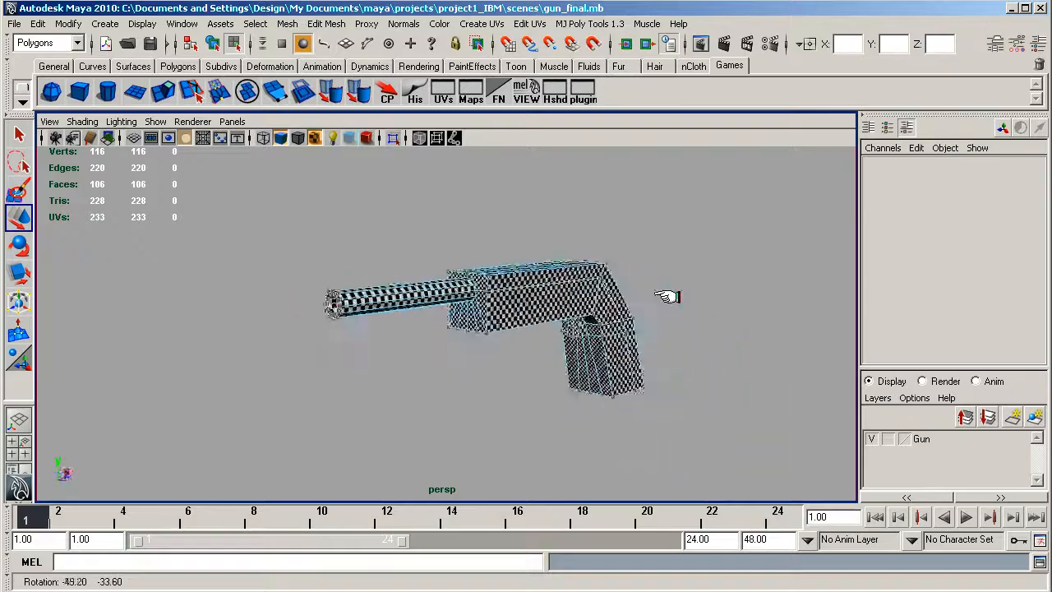
pyautogui.moveTo(665, 296); pyautogui.dragTo(675, 296)
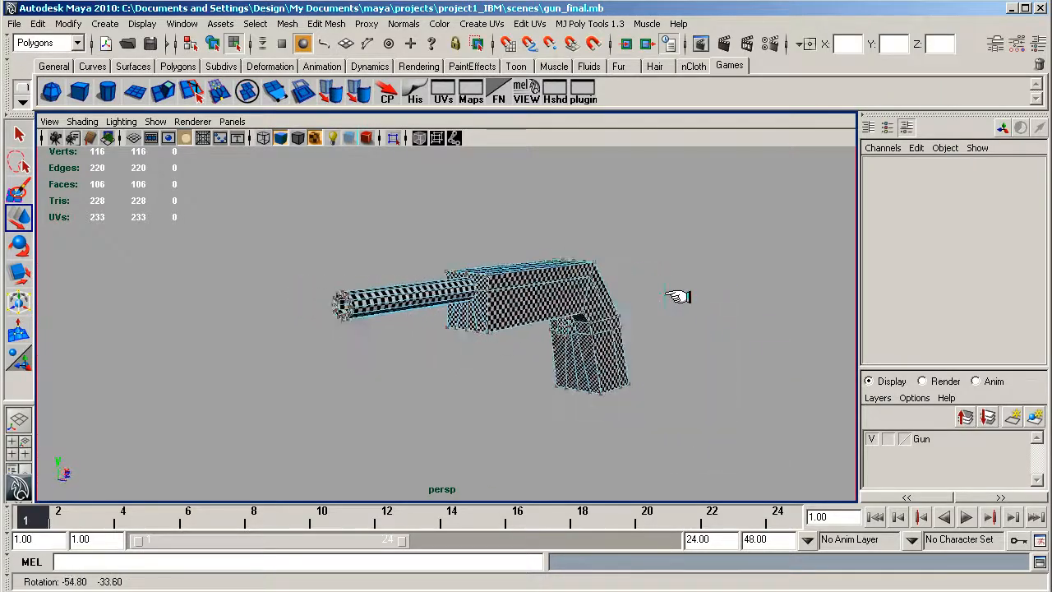